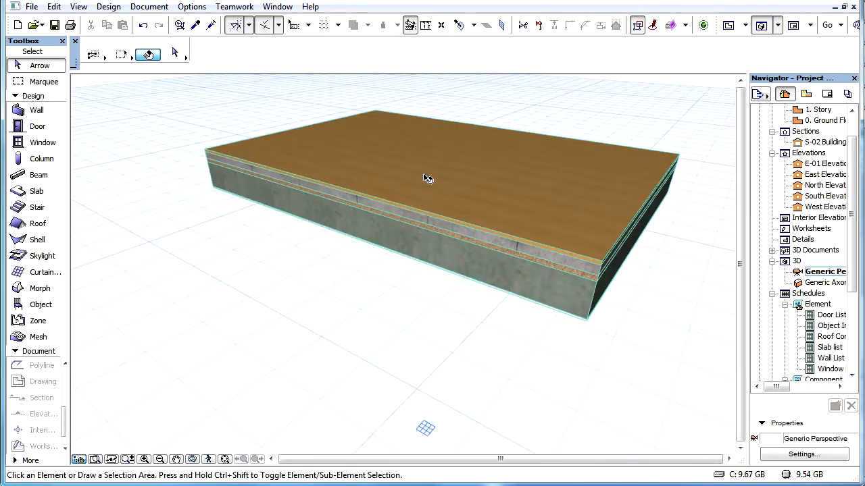
Orbit the 3D view around the layered concrete slab with the wood-finish top
{"action": "left_click_drag", "start_coordinate": [425, 179], "coordinate": [373, 219]}
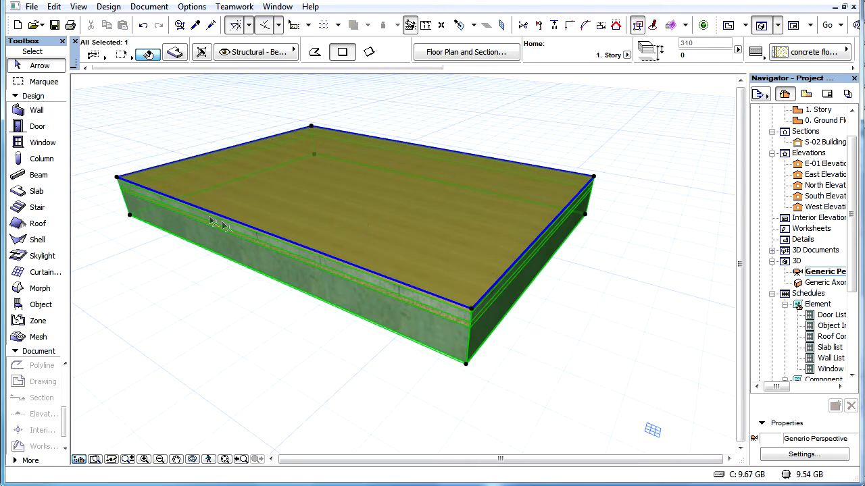
{"action": "mouse_move", "coordinate": [600, 181]}
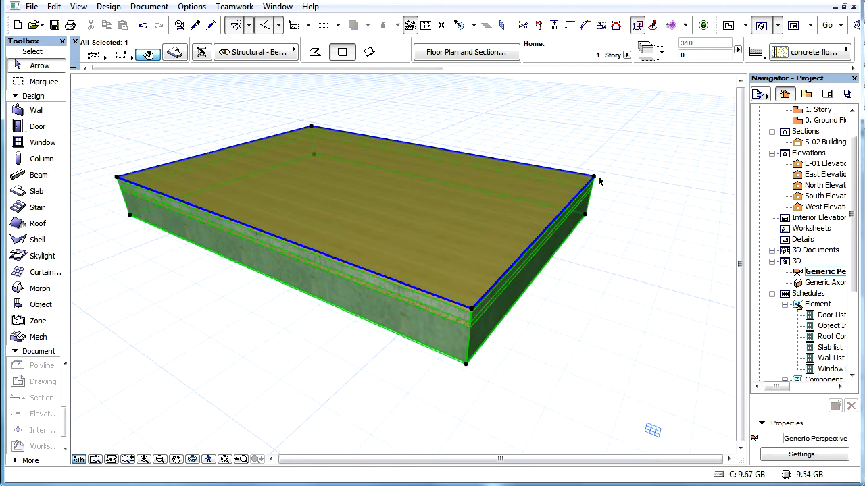
{"action": "mouse_move", "coordinate": [111, 188]}
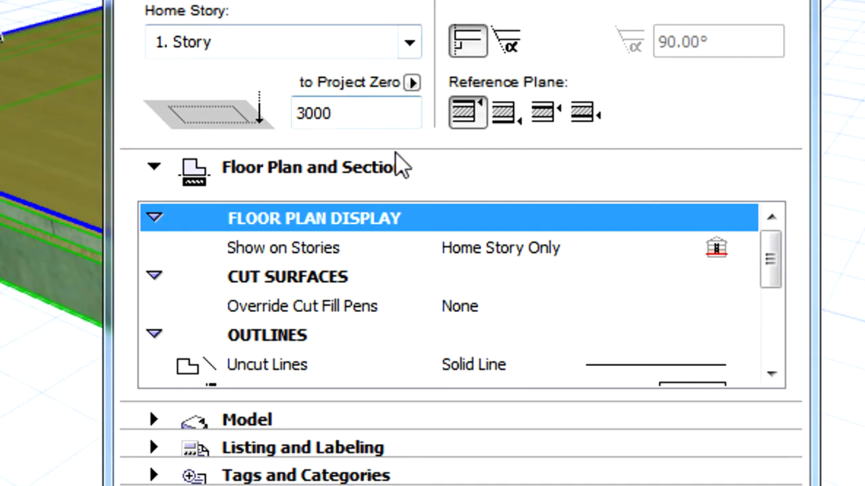
{"action": "mouse_move", "coordinate": [591, 155]}
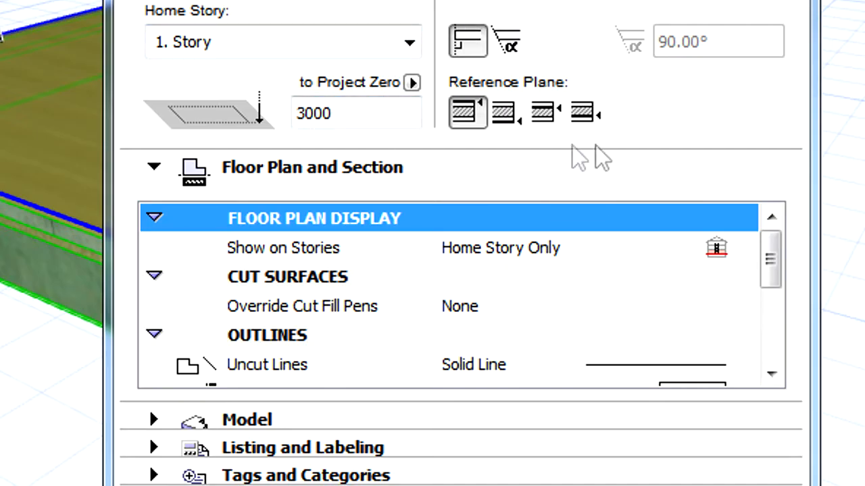
{"action": "mouse_move", "coordinate": [507, 121]}
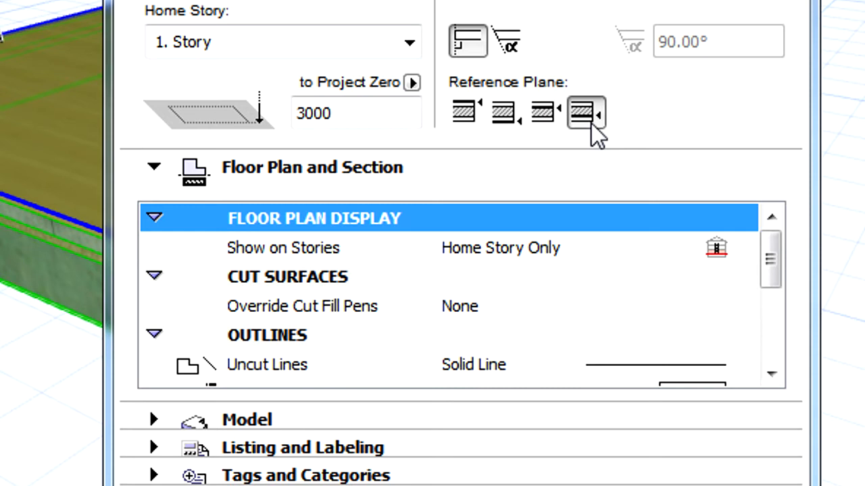
{"action": "mouse_move", "coordinate": [587, 113]}
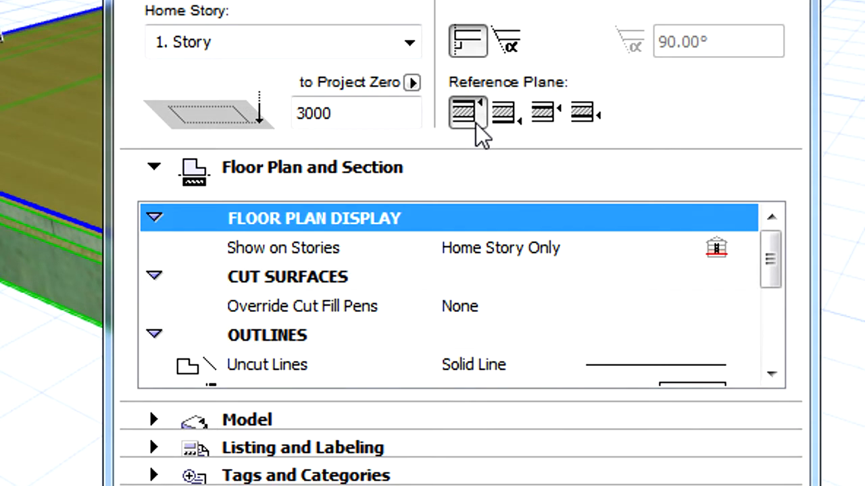
Preview each Reference Plane position, then apply the second (core top) option
{"action": "left_click", "coordinate": [506, 113]}
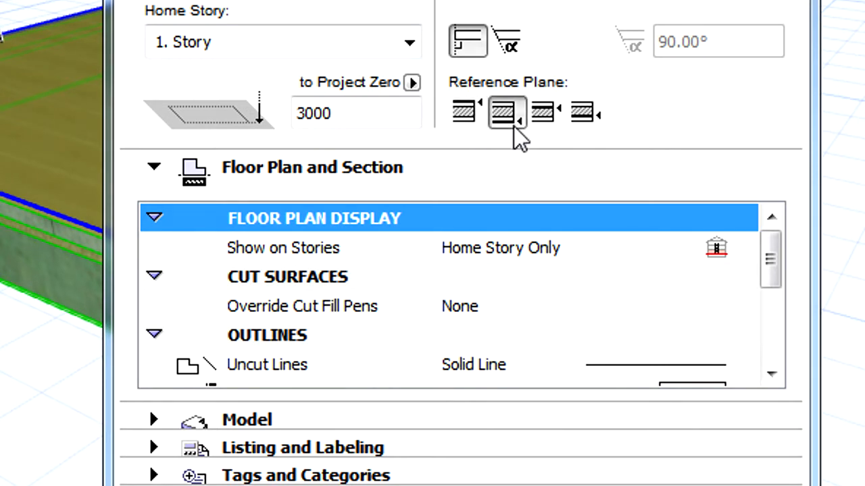
{"action": "left_click", "coordinate": [546, 112]}
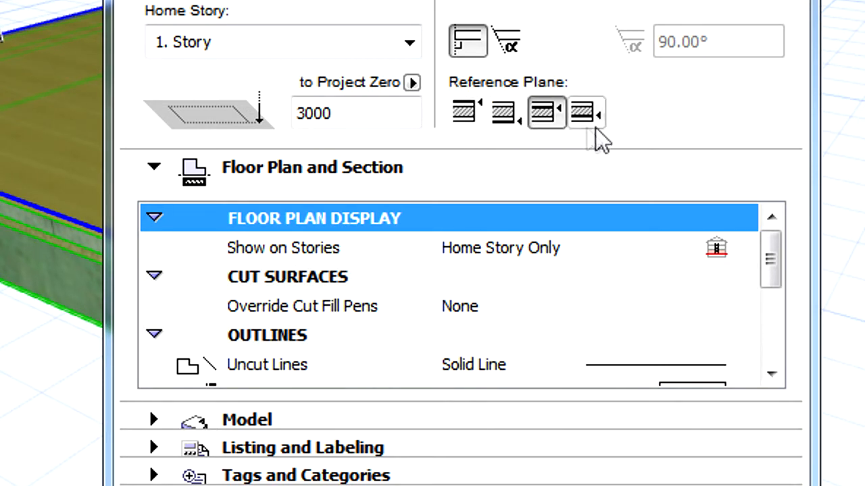
{"action": "left_click", "coordinate": [584, 112]}
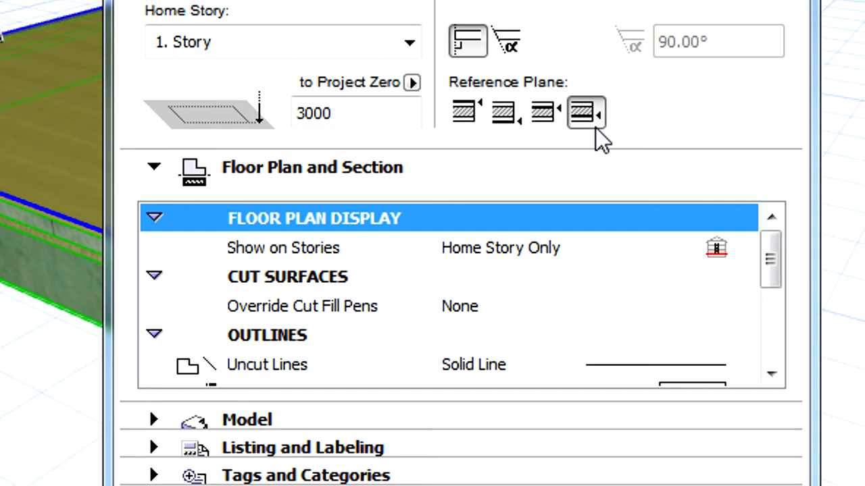
{"action": "left_click", "coordinate": [506, 113]}
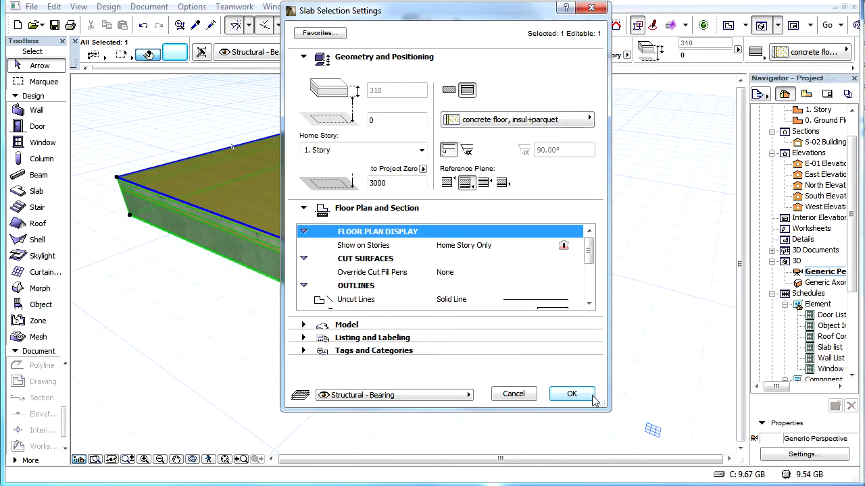
{"action": "left_click", "coordinate": [571, 394]}
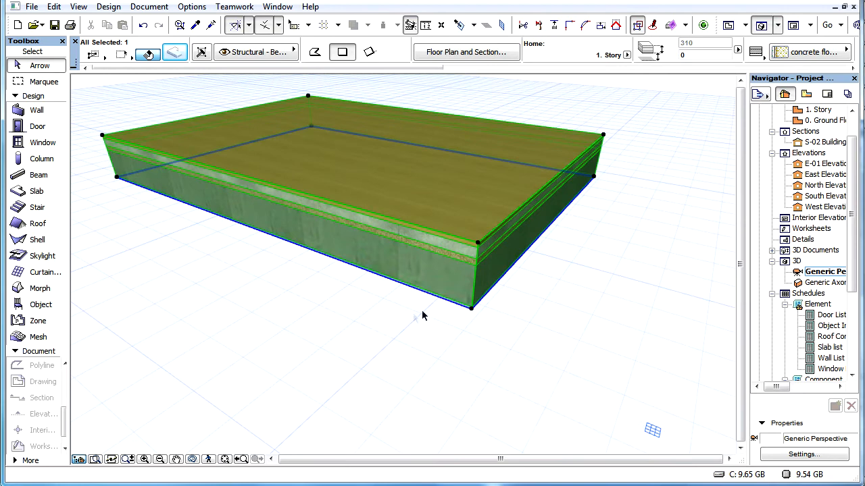
{"action": "mouse_move", "coordinate": [539, 304]}
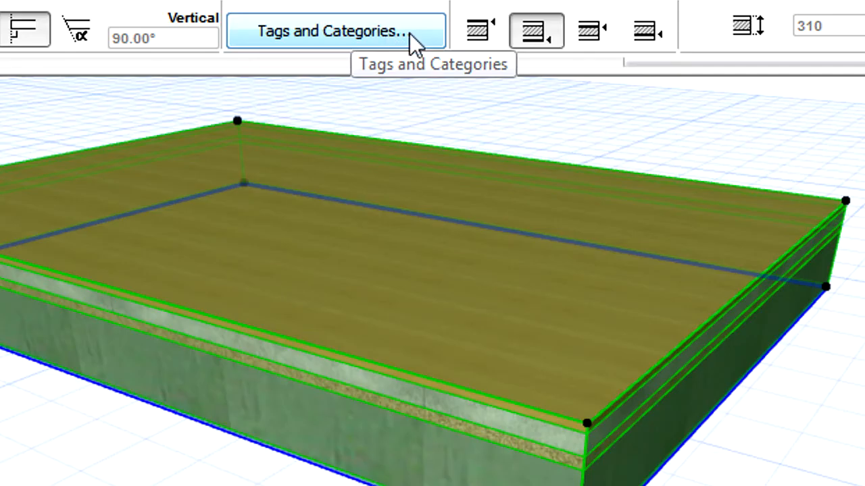
{"action": "mouse_move", "coordinate": [647, 32]}
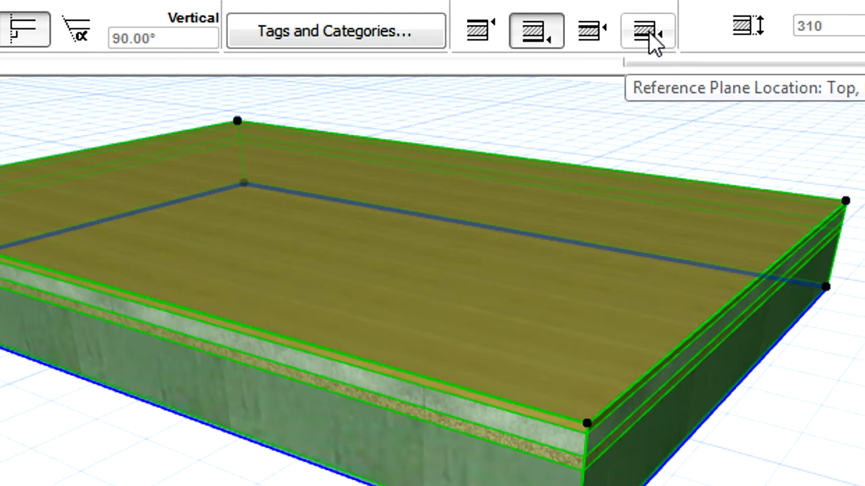
{"action": "mouse_move", "coordinate": [591, 47]}
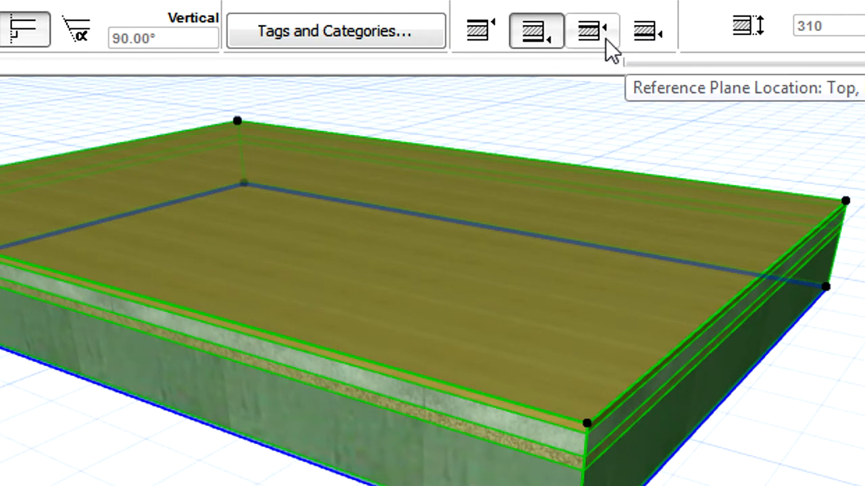
{"action": "mouse_move", "coordinate": [604, 51]}
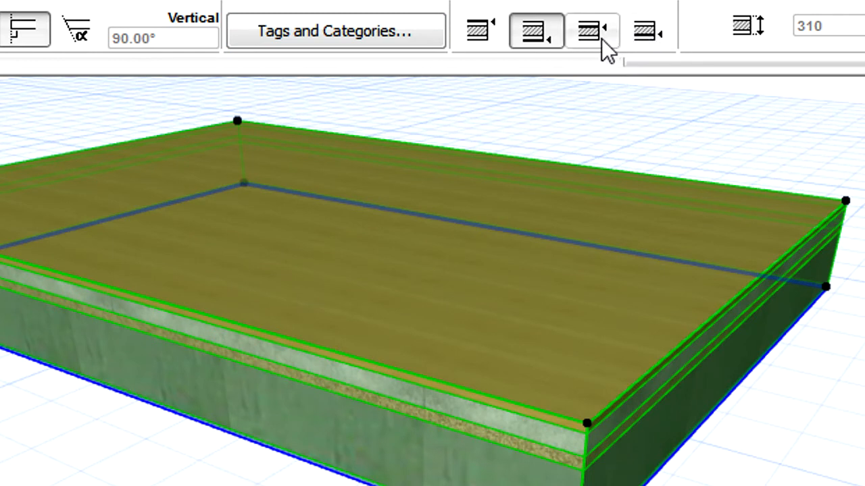
Move the reference plane to core bottom and edit the Mineral Hard insulation layer thickness
{"action": "left_click", "coordinate": [591, 30]}
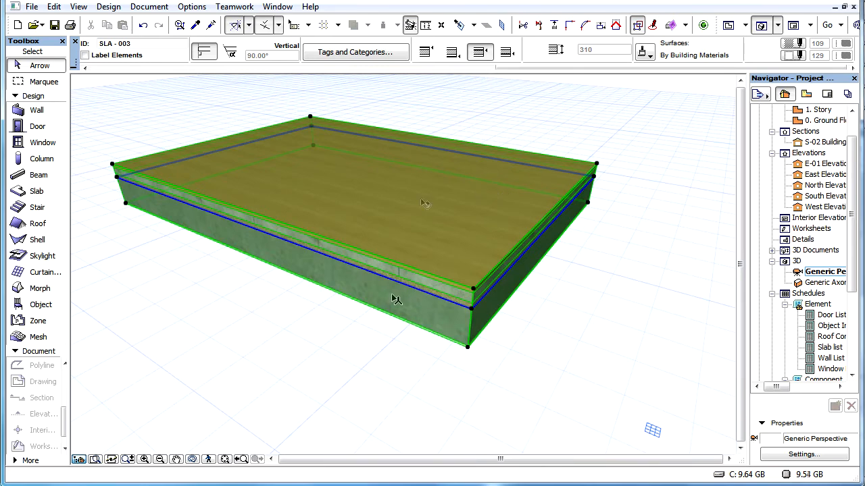
{"action": "right_click", "coordinate": [395, 299]}
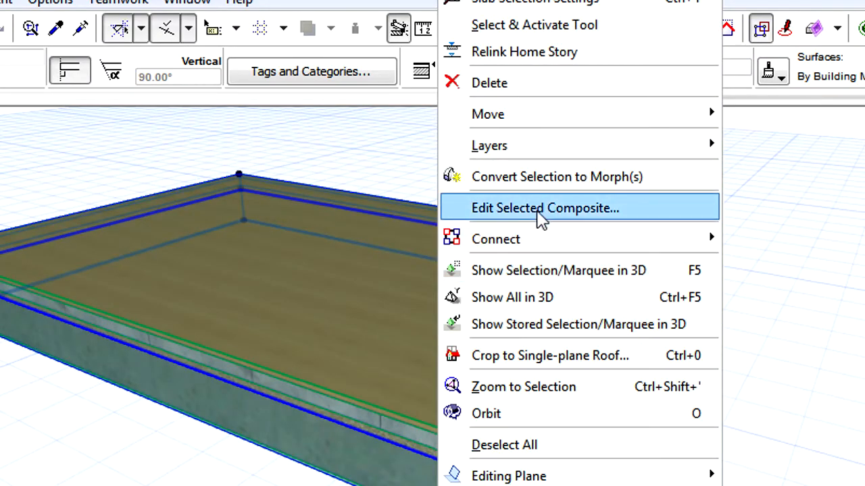
{"action": "left_click", "coordinate": [544, 207]}
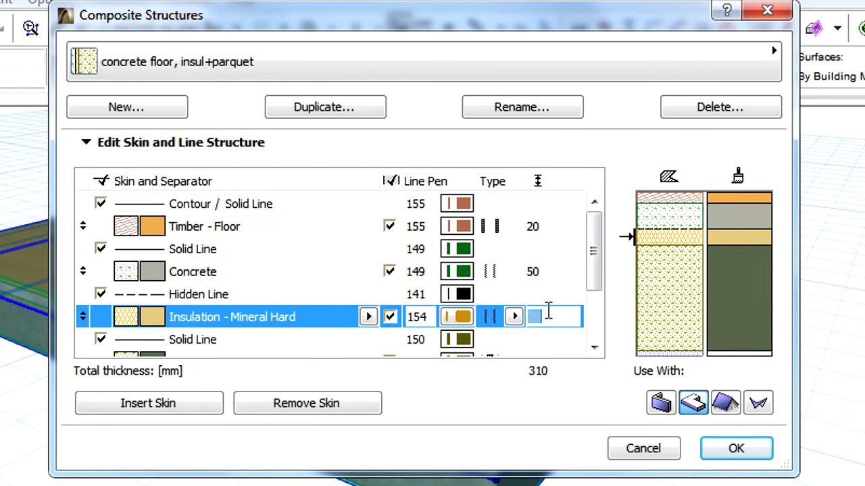
{"action": "left_click", "coordinate": [735, 448]}
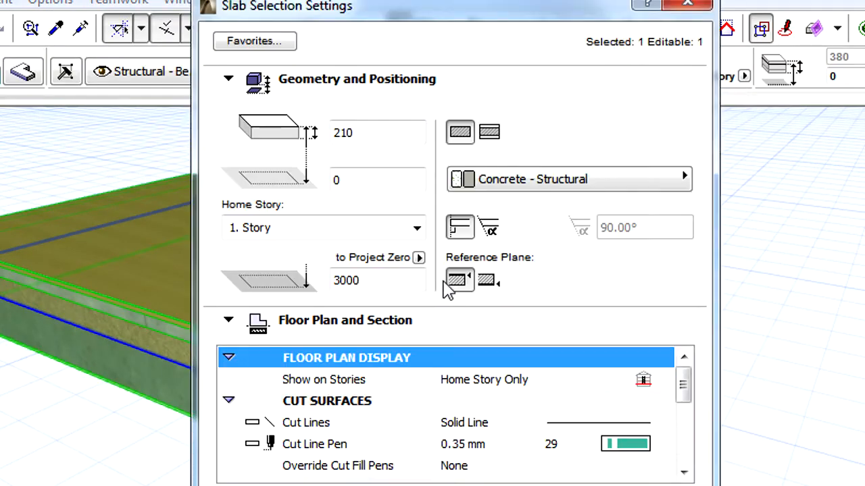
{"action": "mouse_move", "coordinate": [488, 280]}
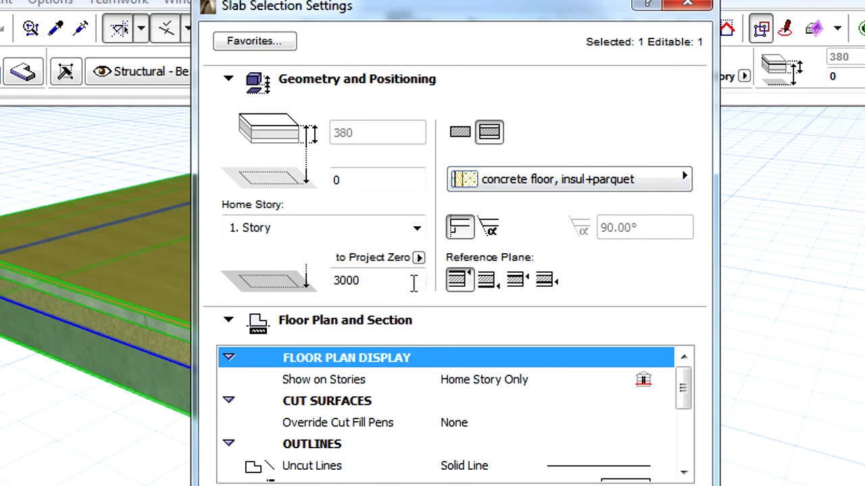
{"action": "mouse_move", "coordinate": [510, 334]}
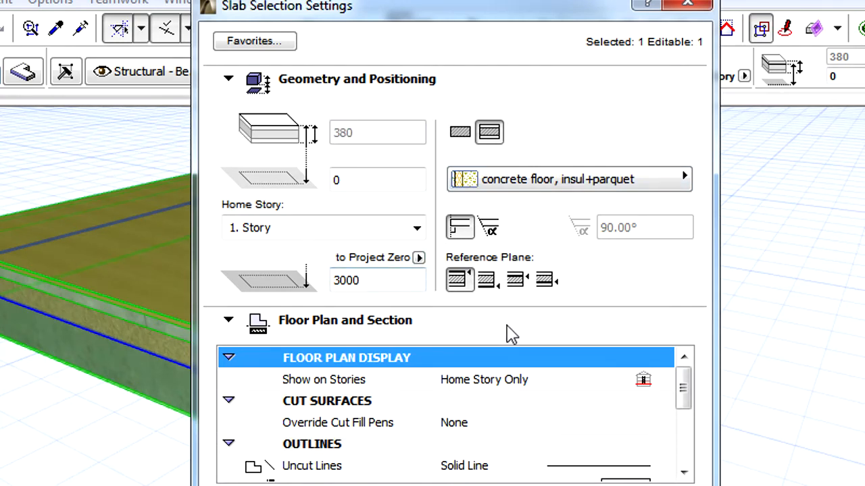